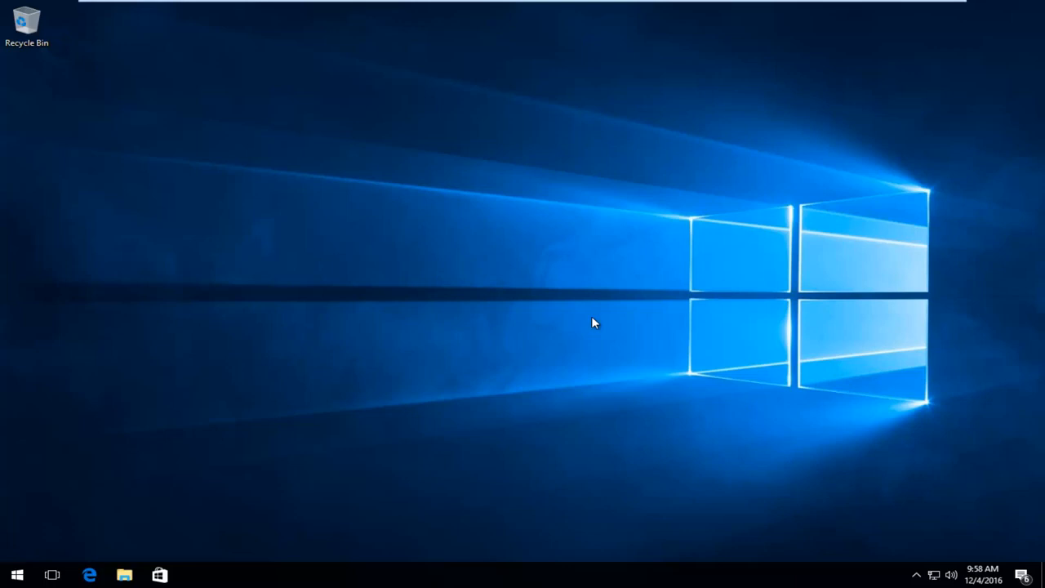
mouse_move(254, 404)
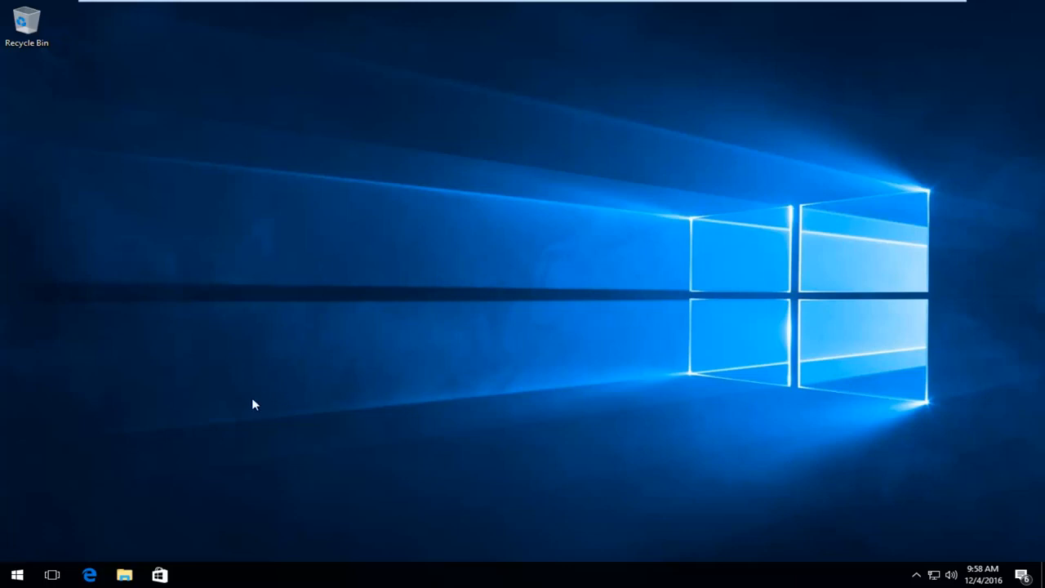
mouse_move(593, 318)
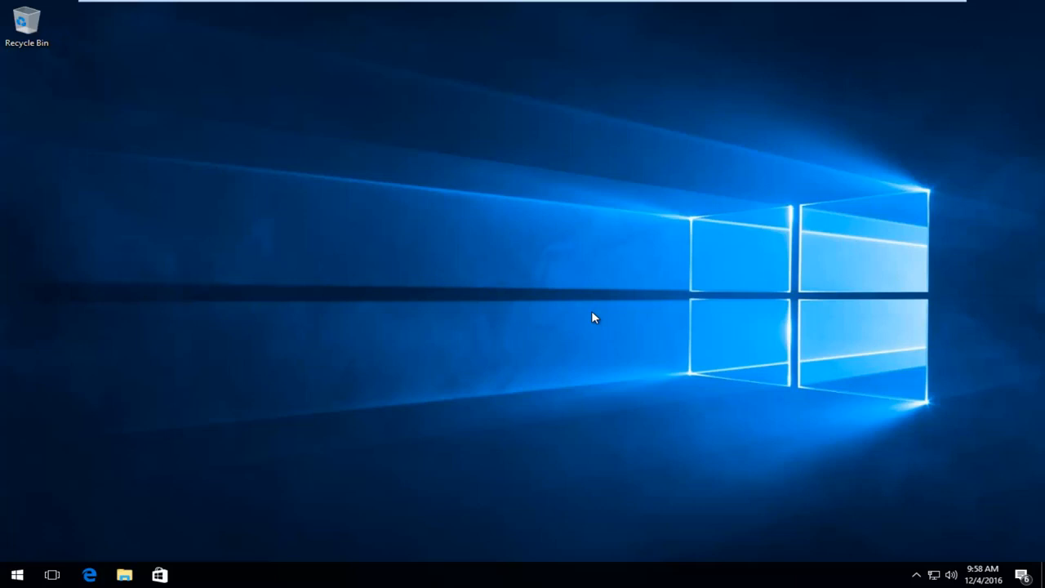
mouse_move(15, 575)
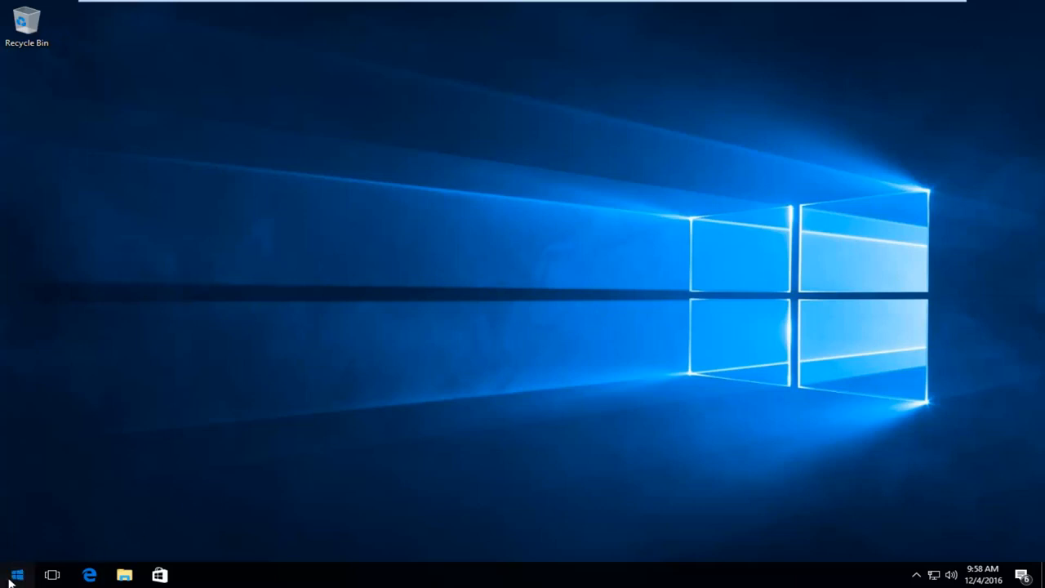
Step: Search the Start menu for msconfig and bring up System Configuration's launch options
left_click(16, 572)
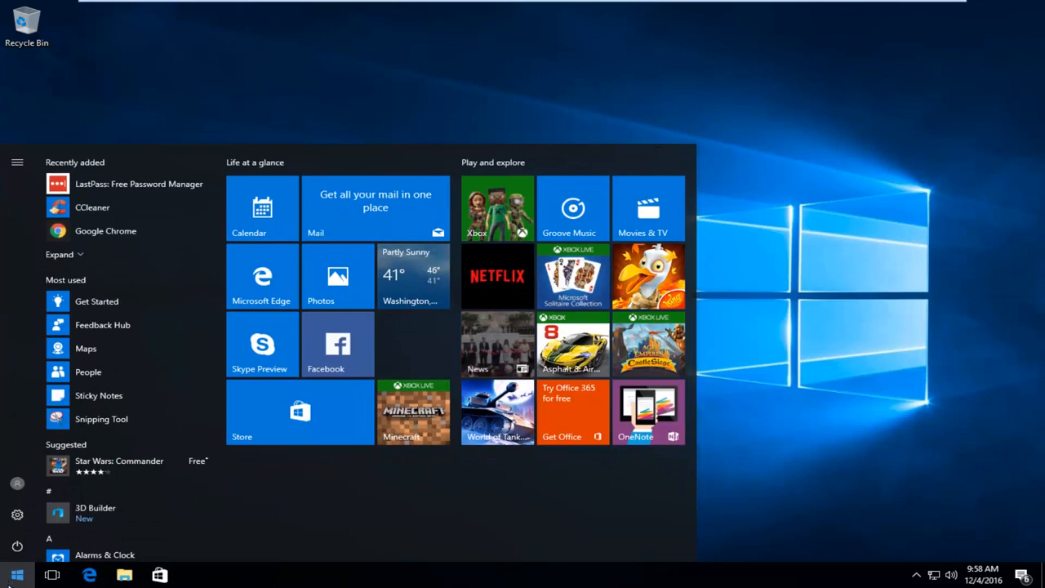
type("msconfig")
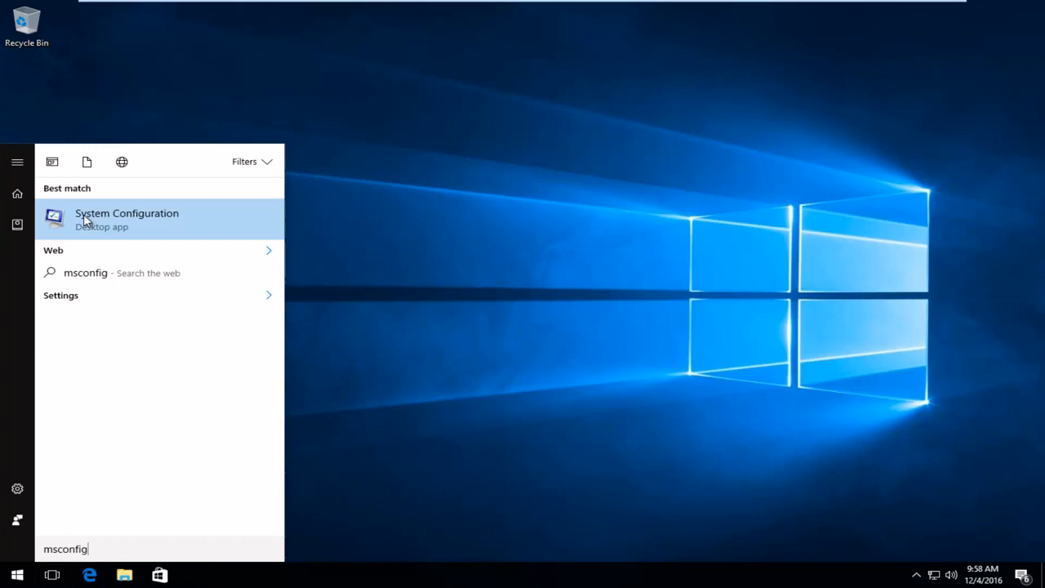
mouse_move(131, 231)
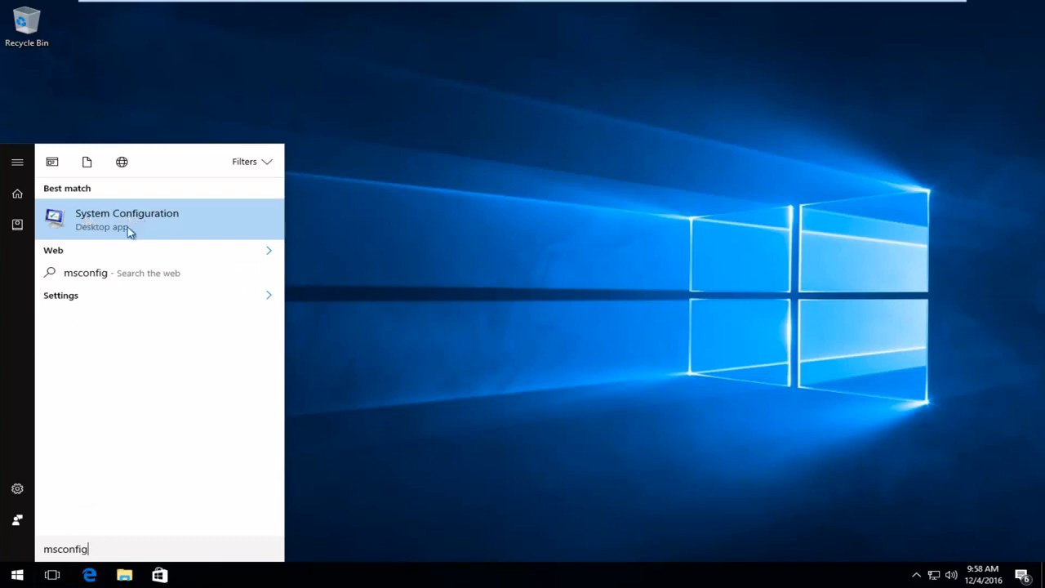
mouse_move(99, 229)
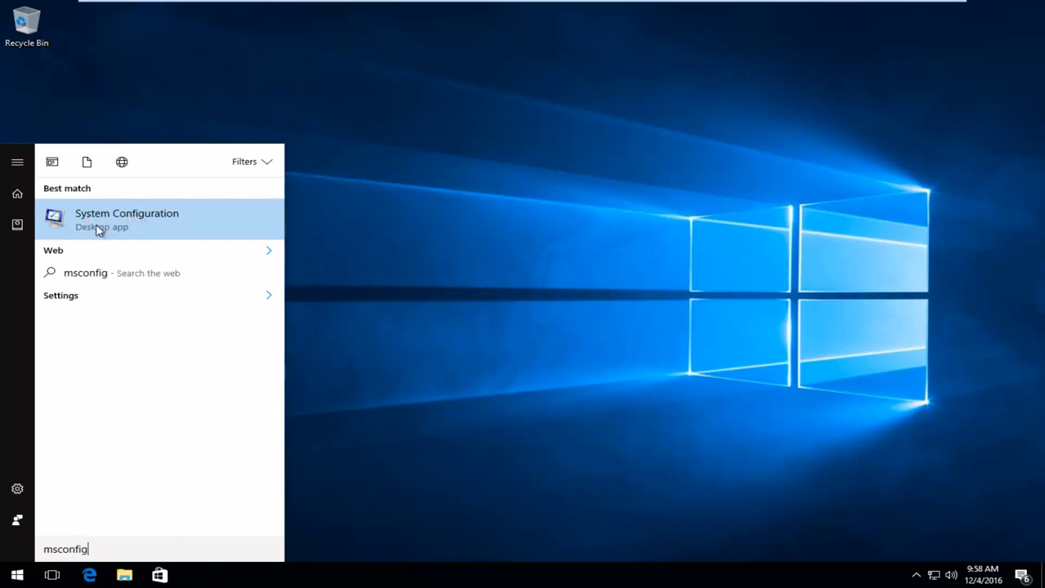
right_click(100, 229)
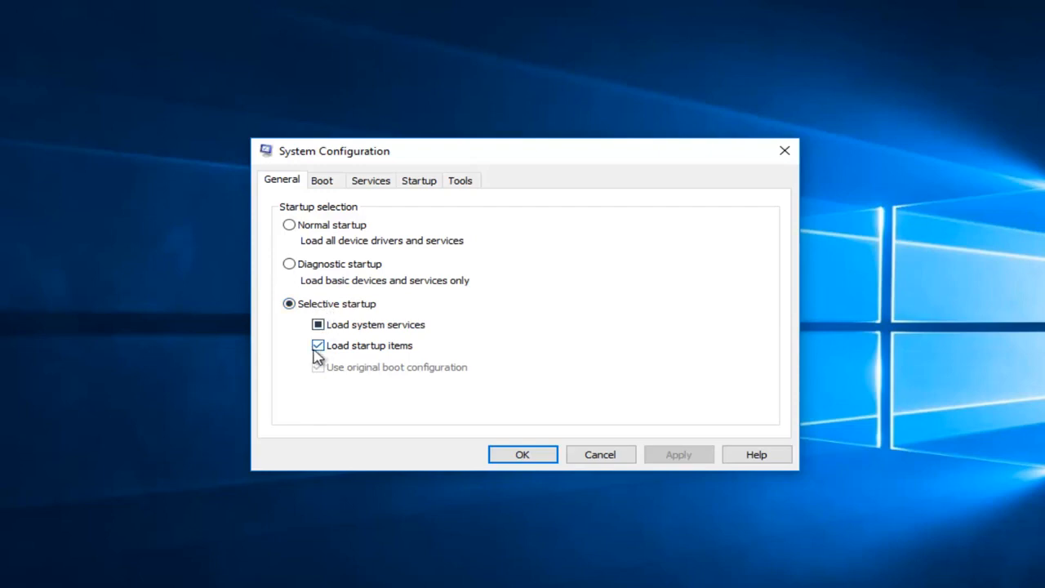
Step: Choose Selective startup with startup items off and system services still loading
left_click(316, 345)
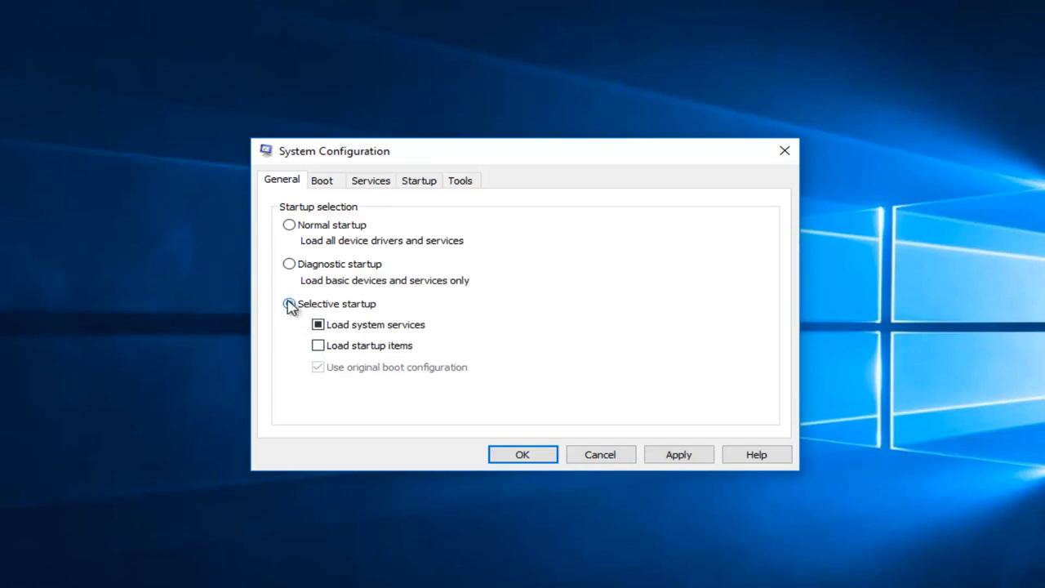
left_click(288, 304)
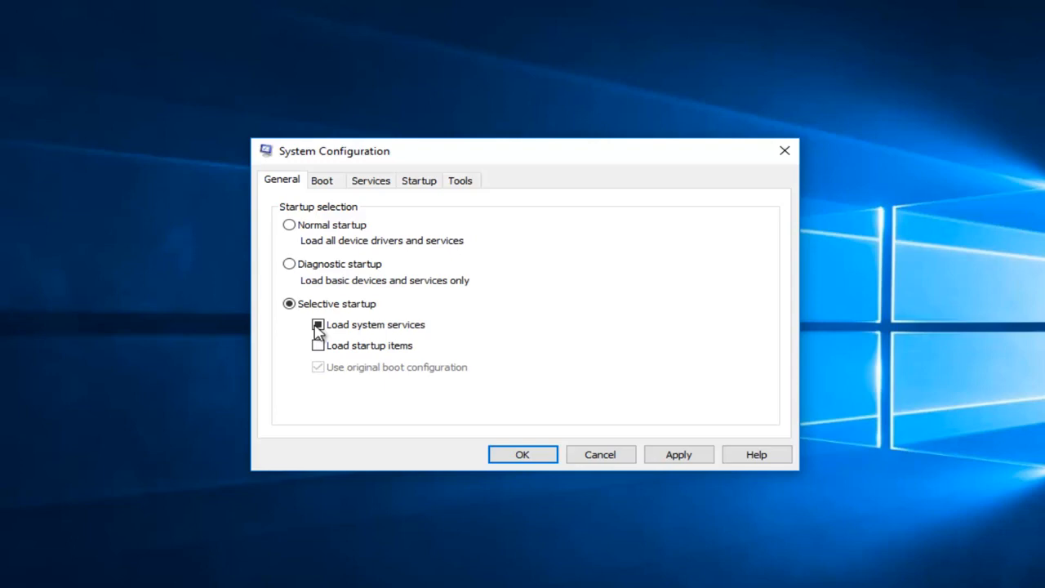
left_click(314, 324)
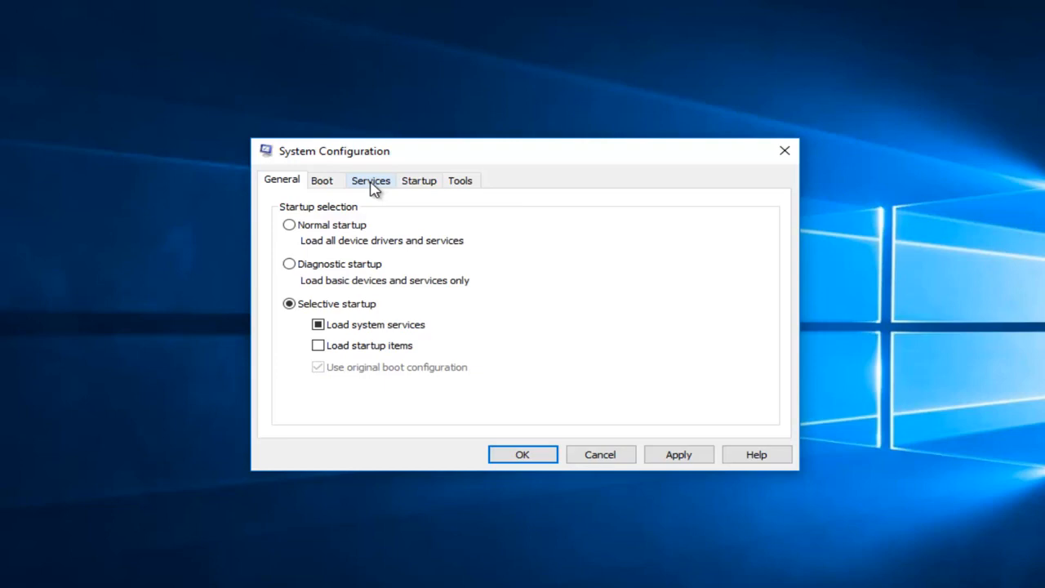
Step: Hide all Microsoft services on the Services tab and disable all remaining third-party services
left_click(370, 180)
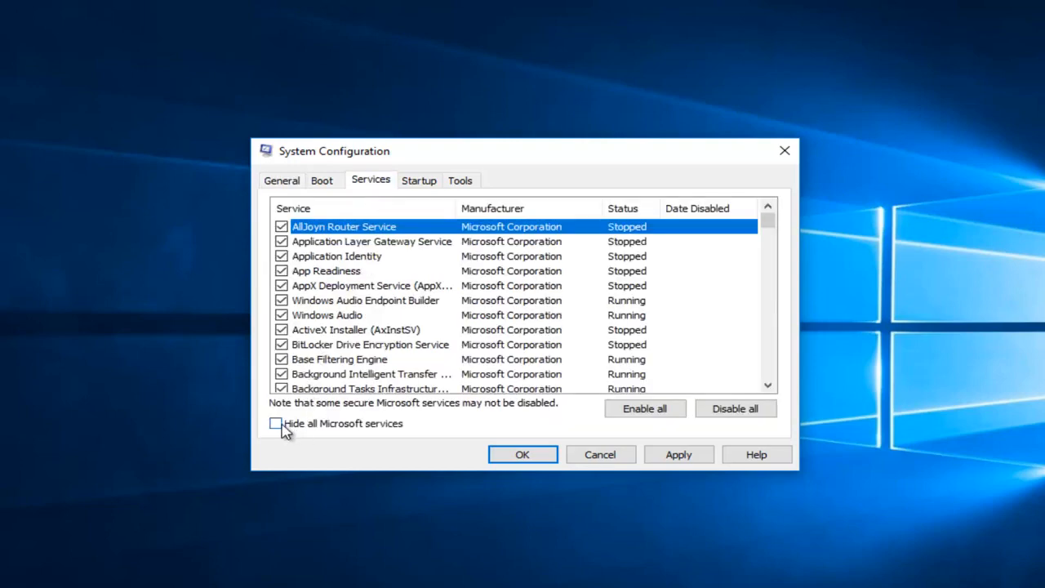
left_click(275, 424)
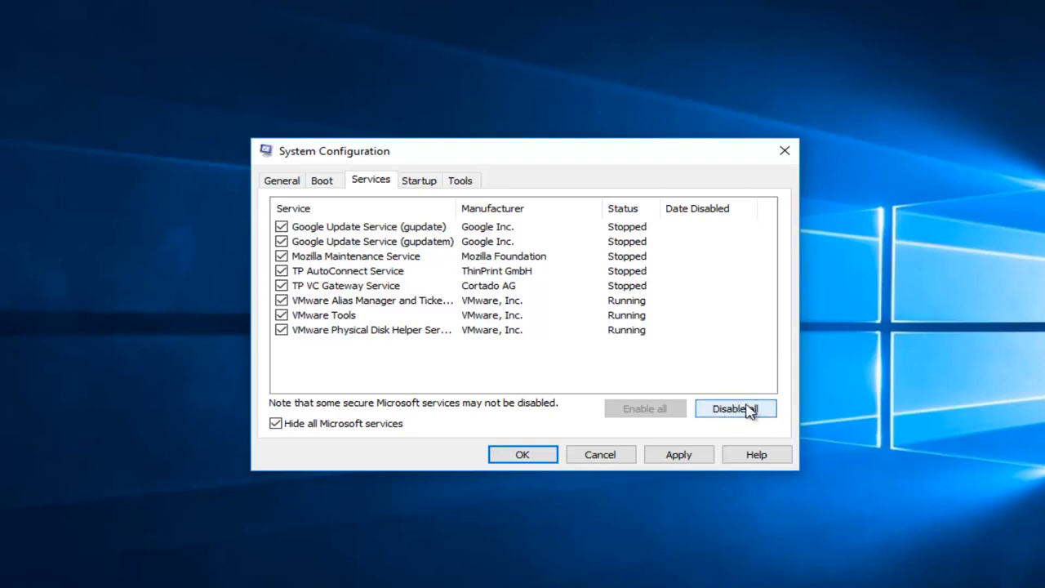
left_click(737, 408)
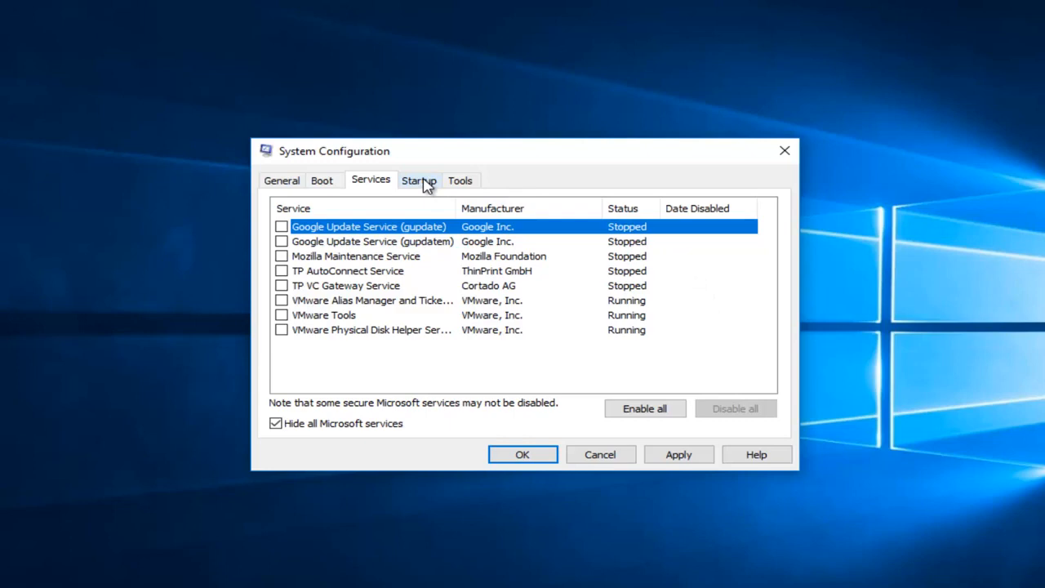
Step: Review Task Manager's startup programs (OneDrive, VMware Tools Core Service), then close it
left_click(419, 181)
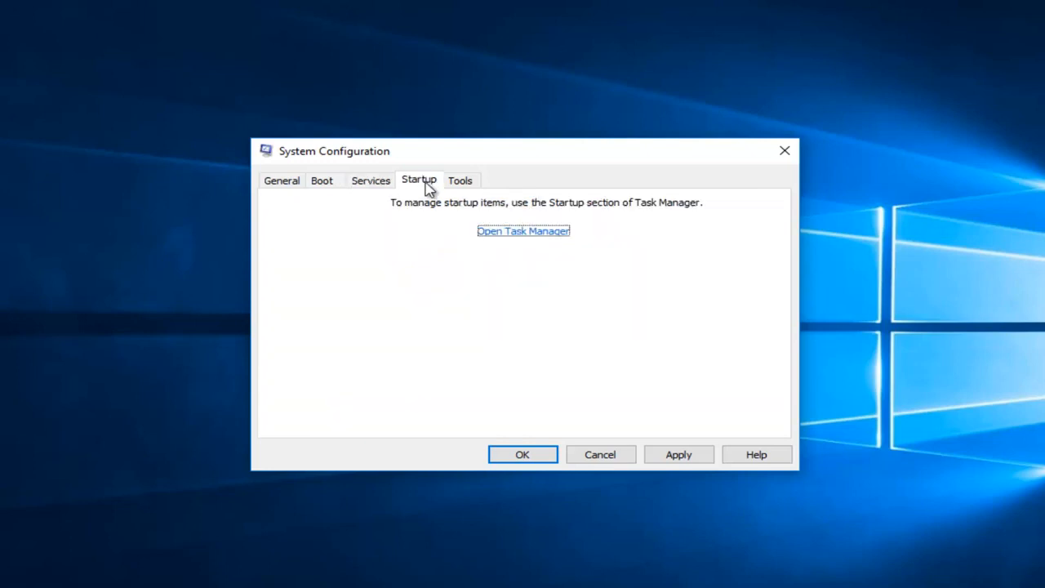
mouse_move(506, 237)
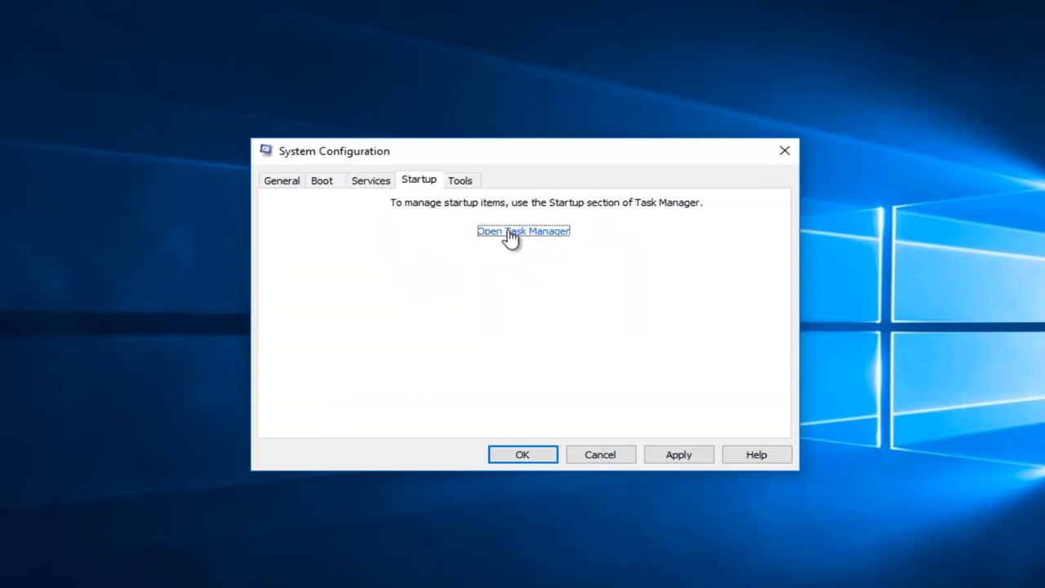
left_click(522, 231)
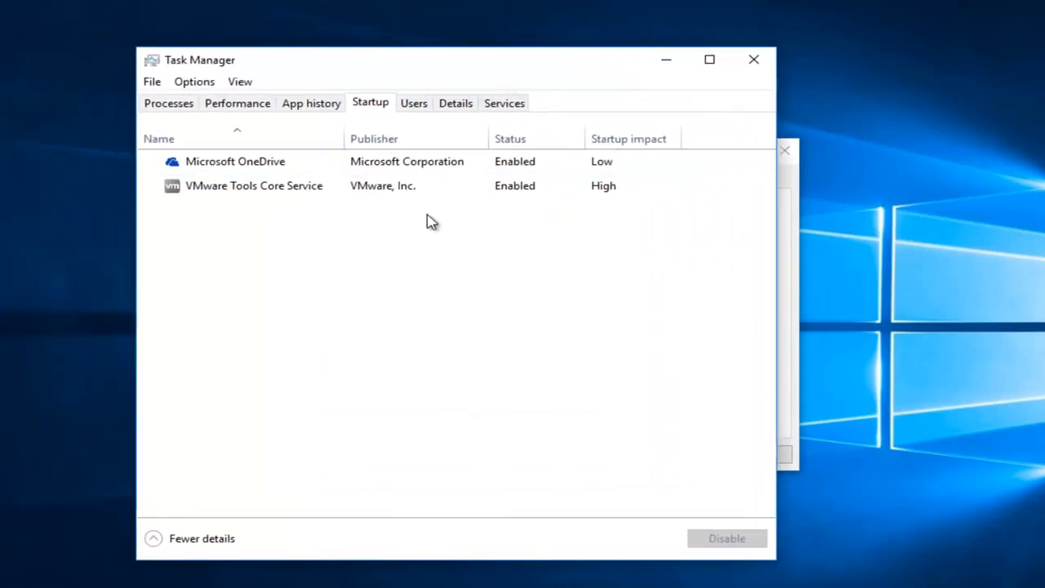
left_click(235, 161)
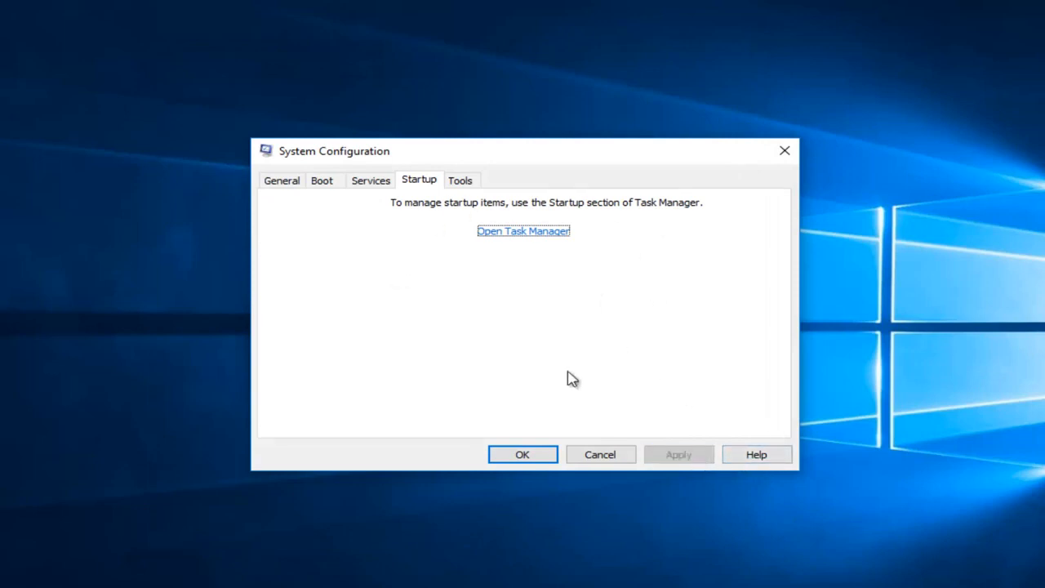
mouse_move(335, 183)
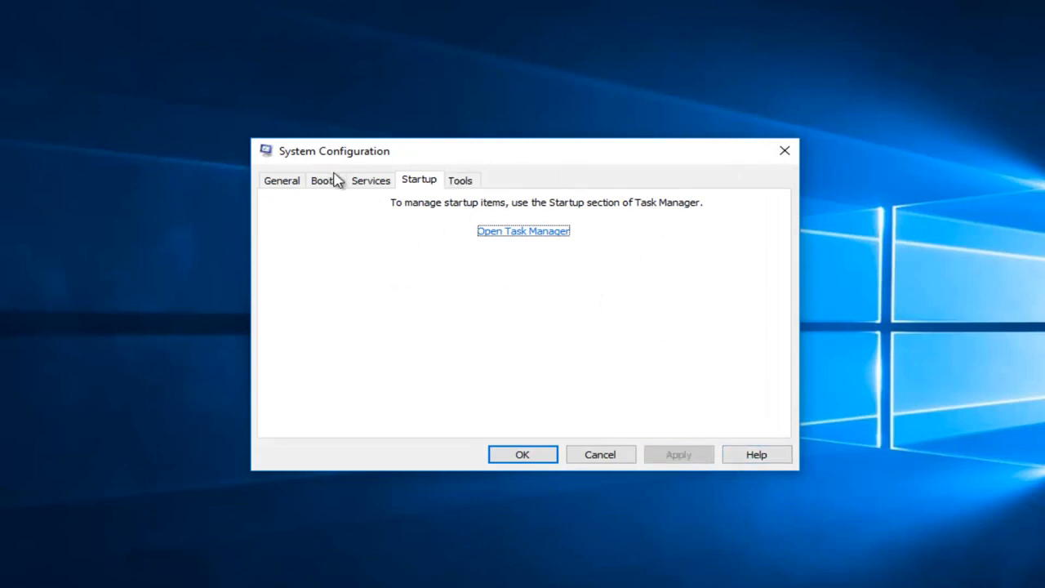
Step: Confirm the clean boot changes with OK and choose Restart
left_click(522, 454)
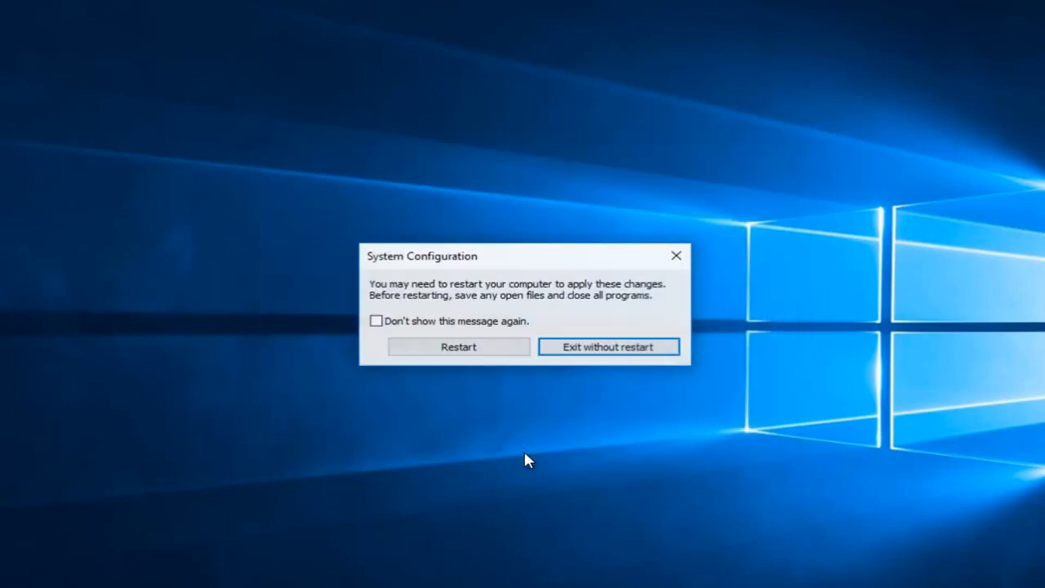
mouse_move(460, 298)
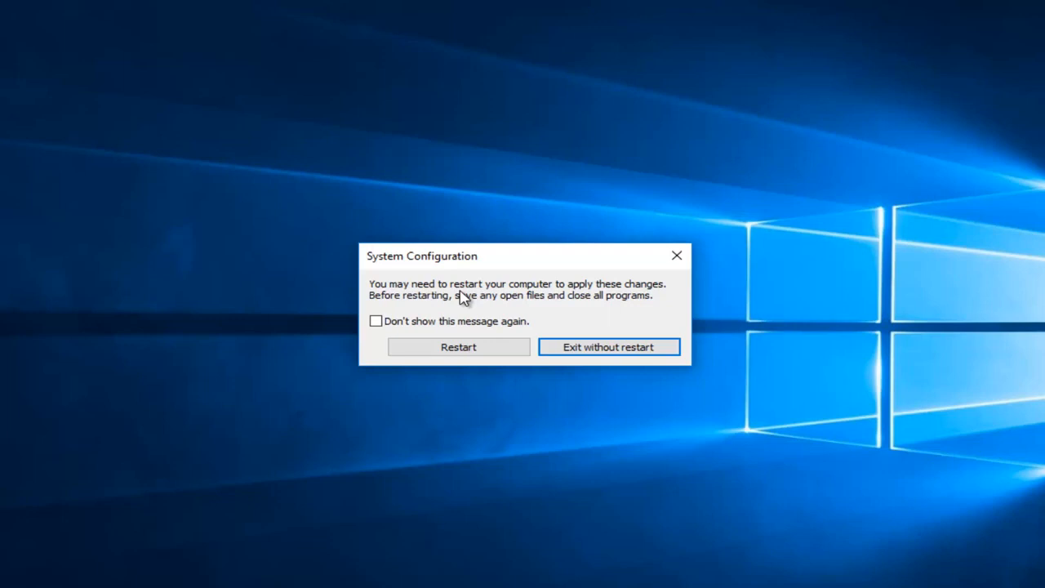
mouse_move(470, 312)
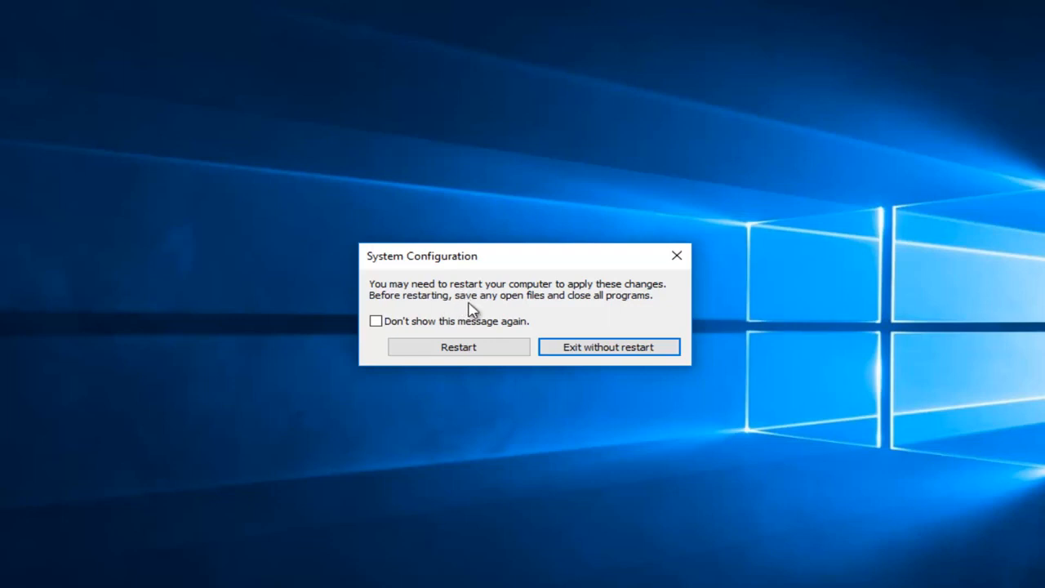
mouse_move(476, 317)
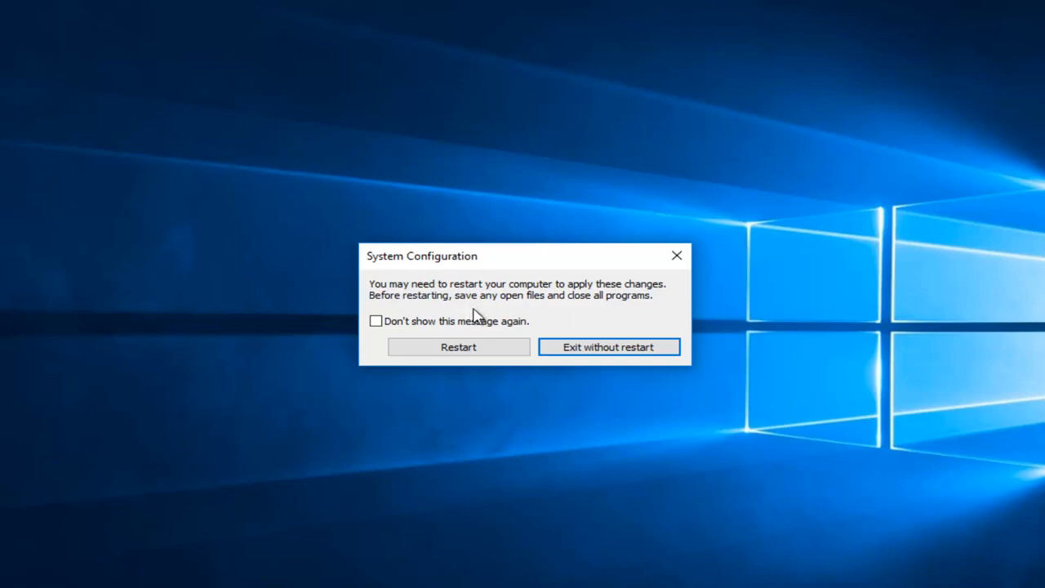
left_click(458, 347)
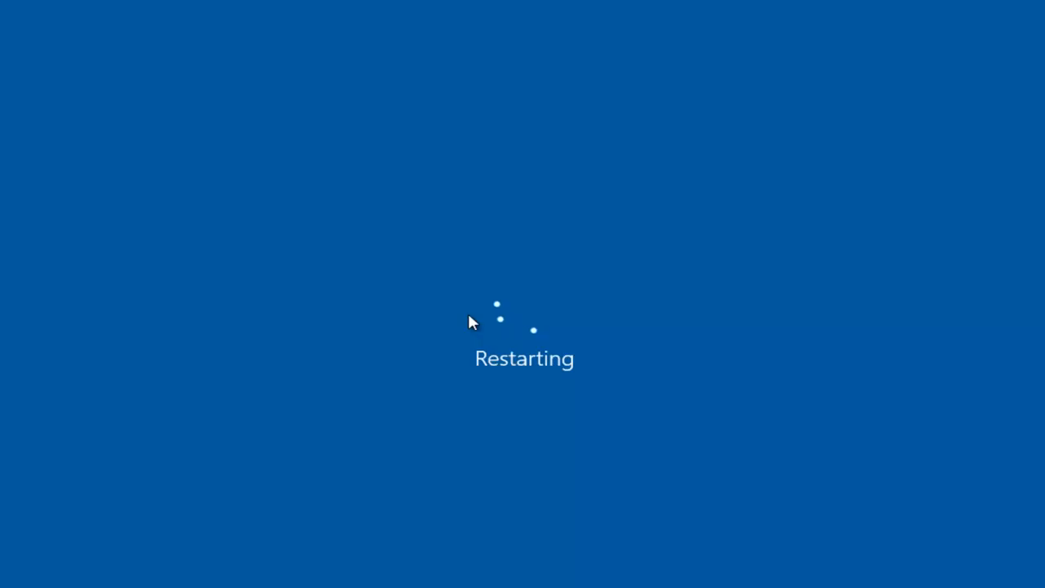